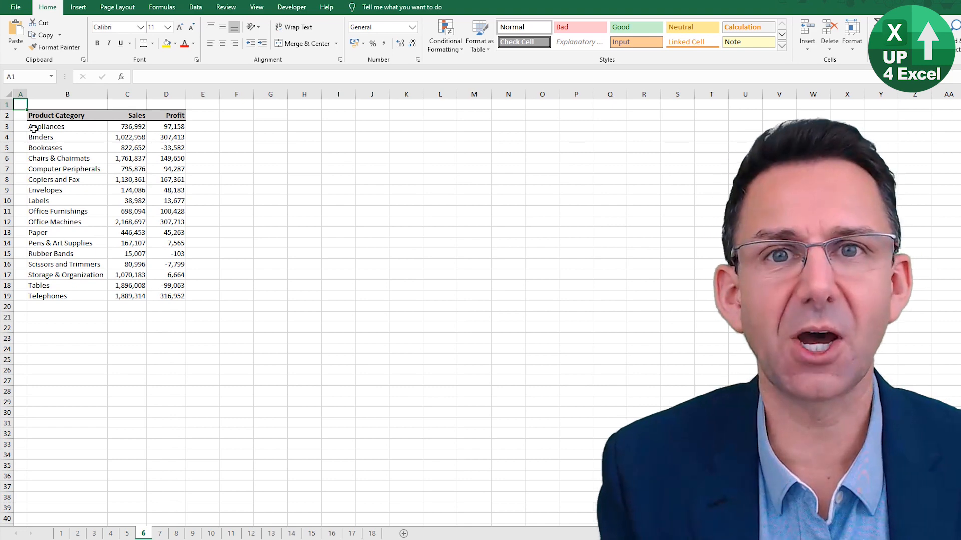
Switch between the open workbooks, then step to the next worksheets with Ctrl+PageDown.
key(Alt+Tab)
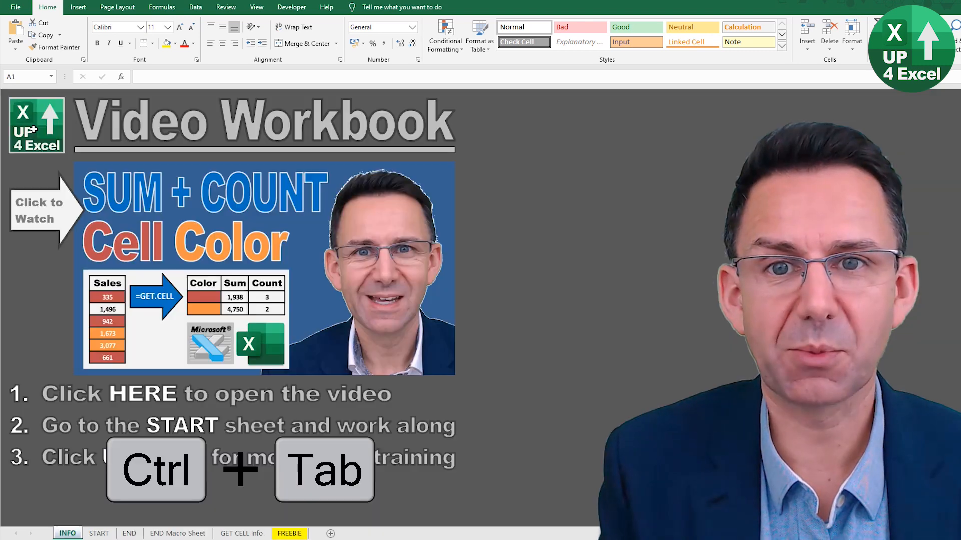
key(Ctrl+Tab)
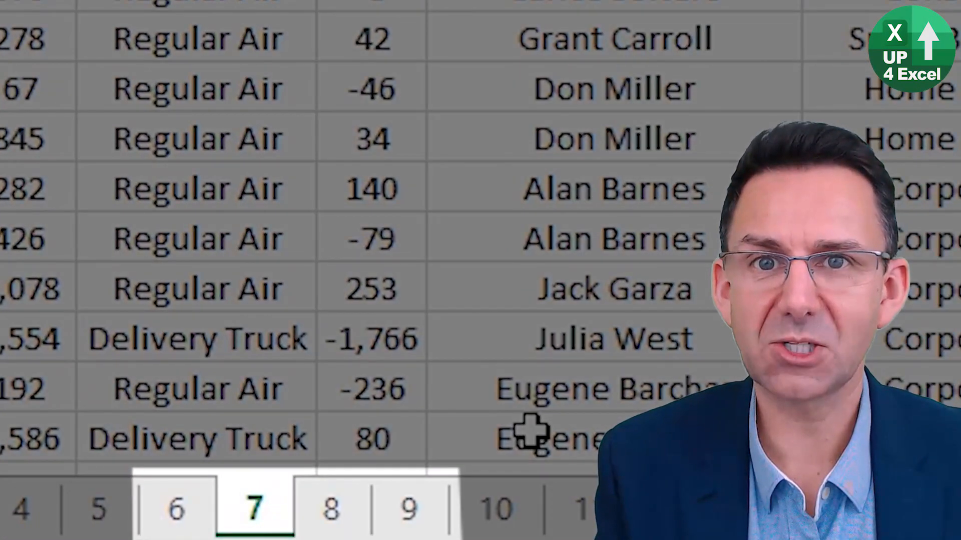
key(Ctrl+PageDown)
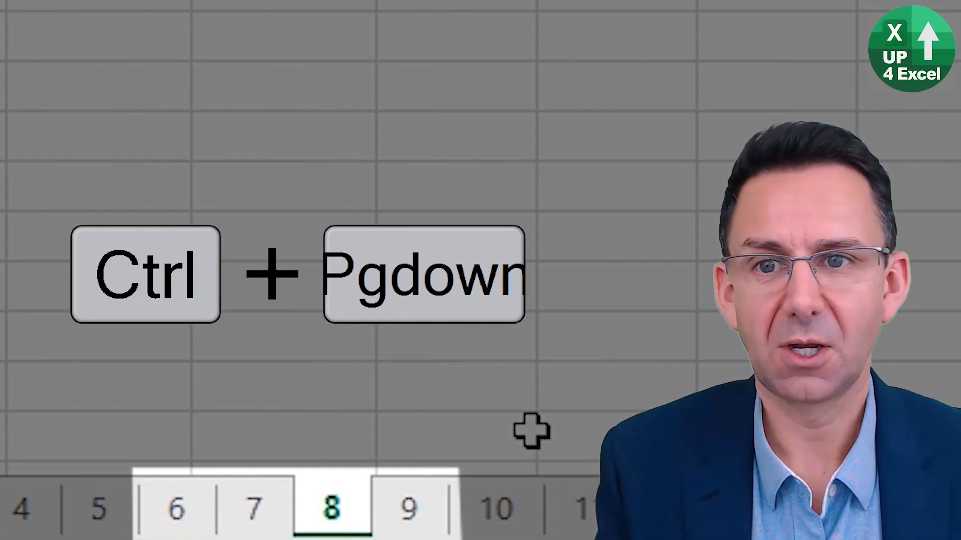
key(ctrl+pagedown)
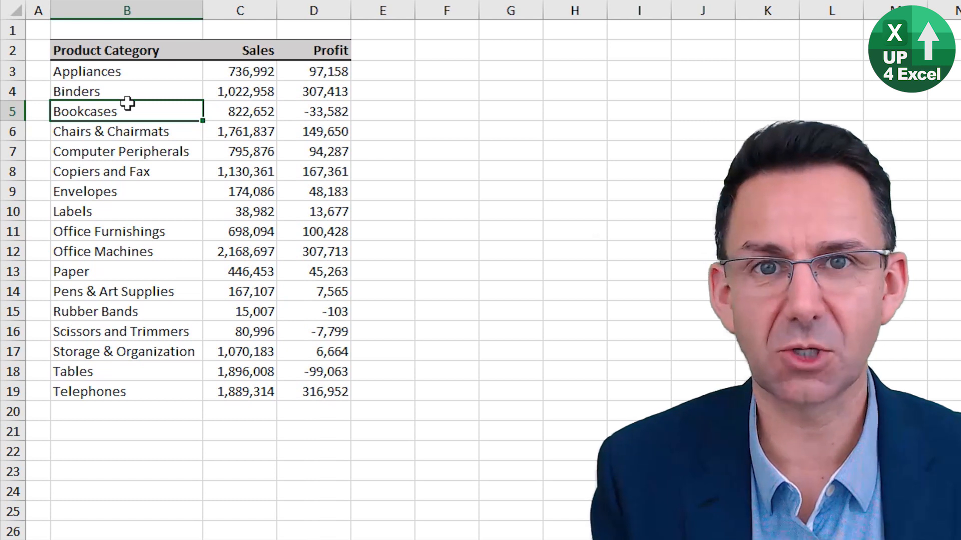
Jump around the table corners: Product Category heading, Profit heading, last row and back.
key(Ctrl+Up)
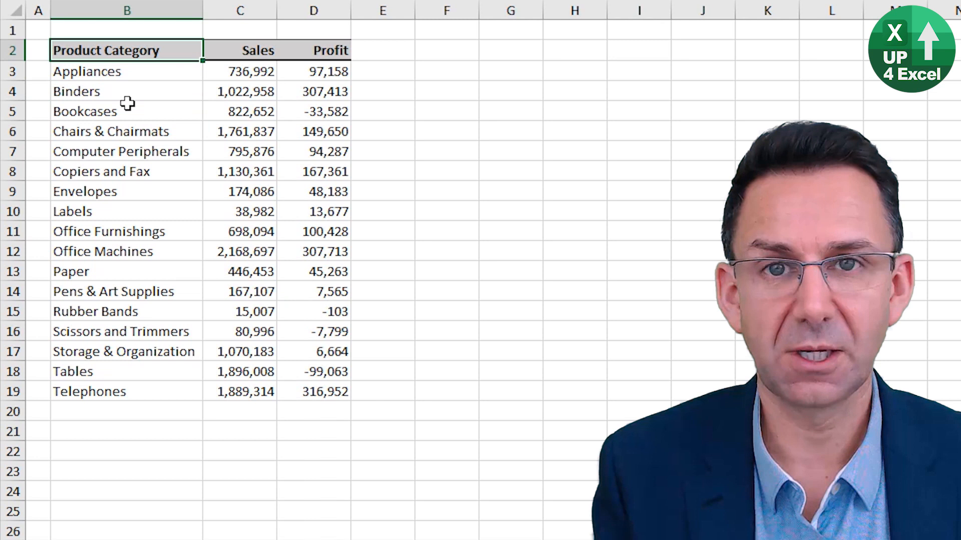
key(Ctrl+Right)
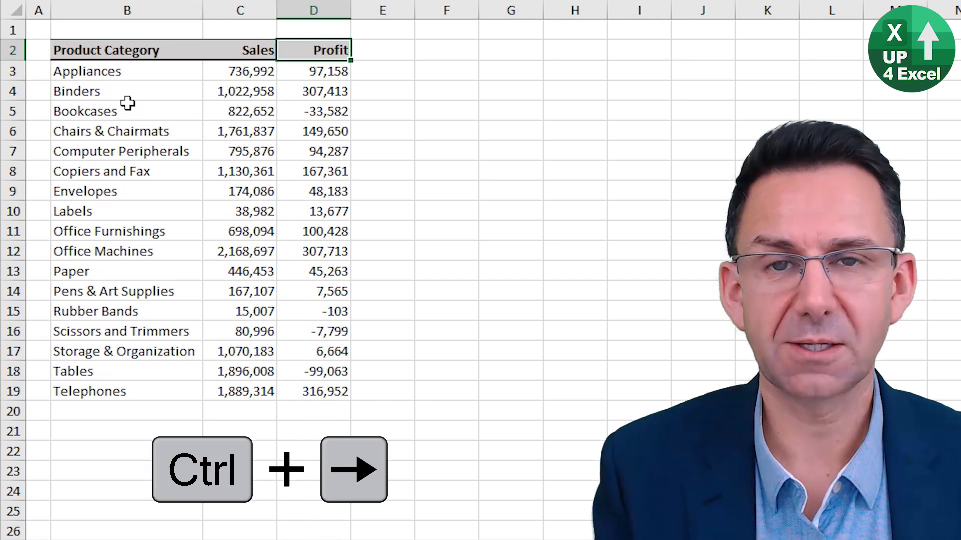
key(Ctrl+Down)
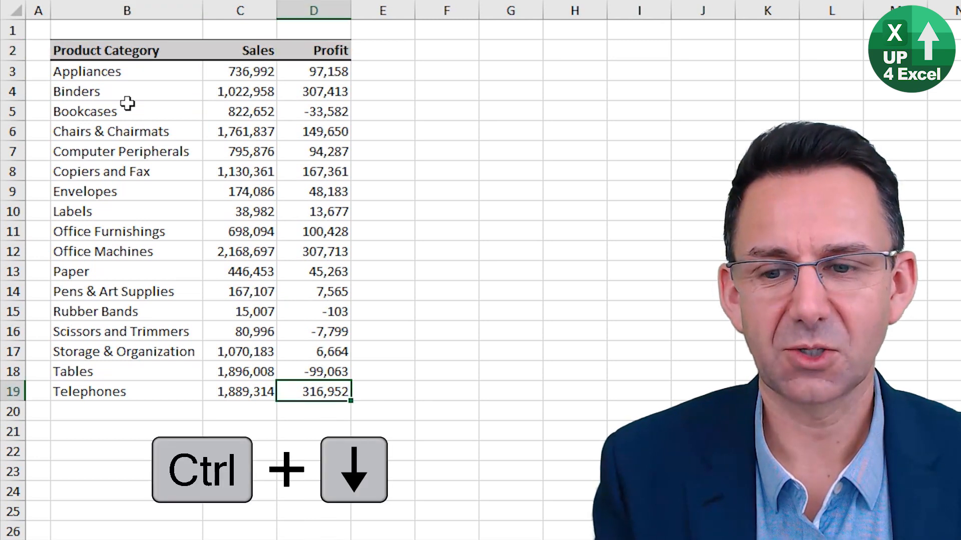
key(Ctrl+Left)
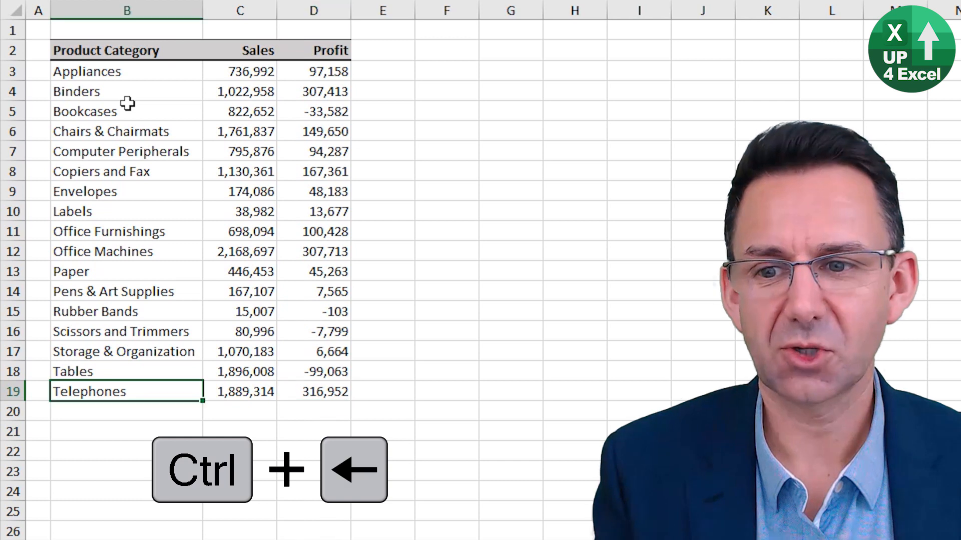
key(Ctrl+Up)
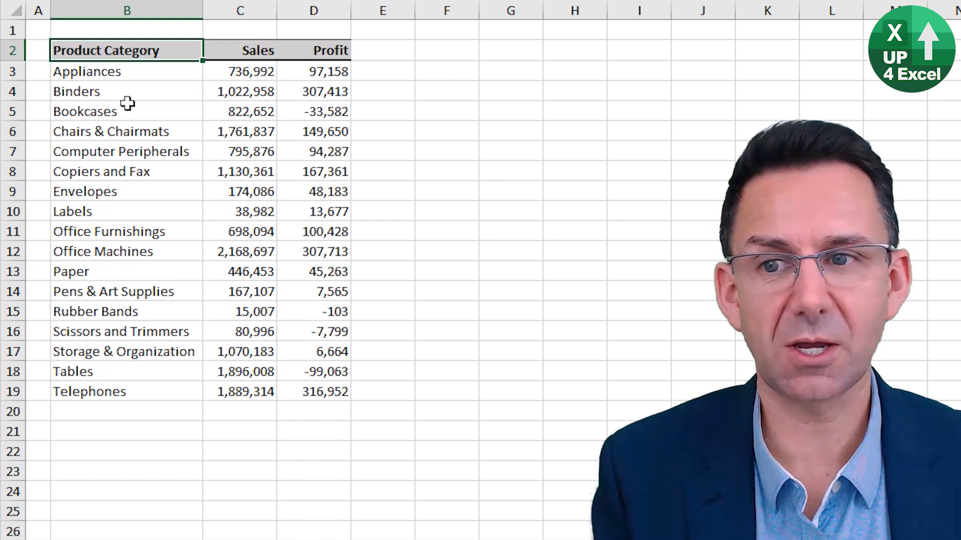
Select the whole table from the header row down with Ctrl+Shift+arrows, then deselect.
key(Ctrl+Shift+Right)
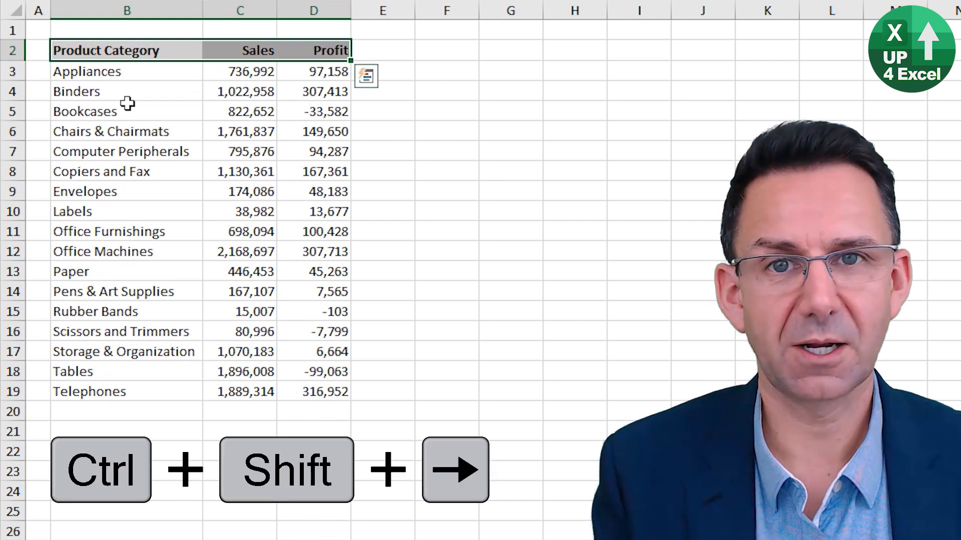
key(Ctrl+Shift+Down)
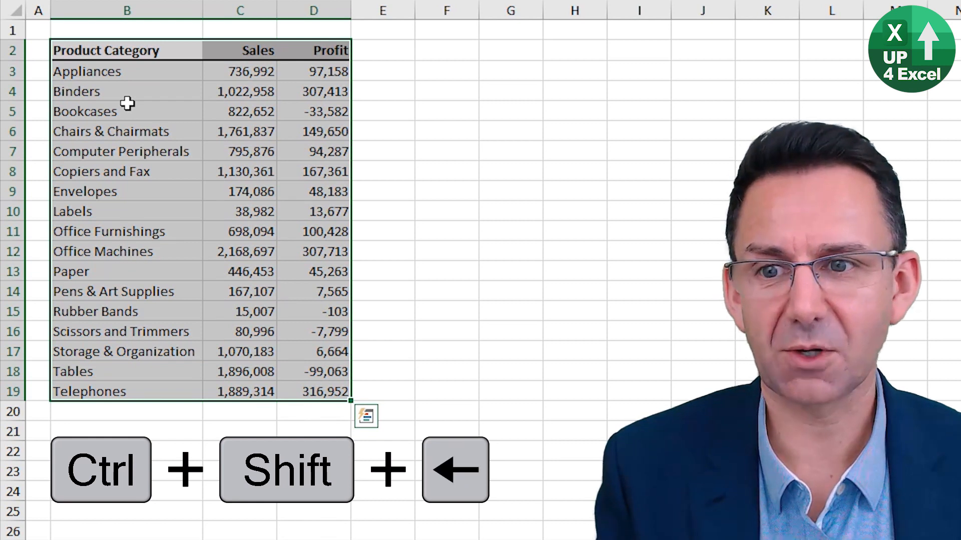
key(Ctrl+Shift+Left)
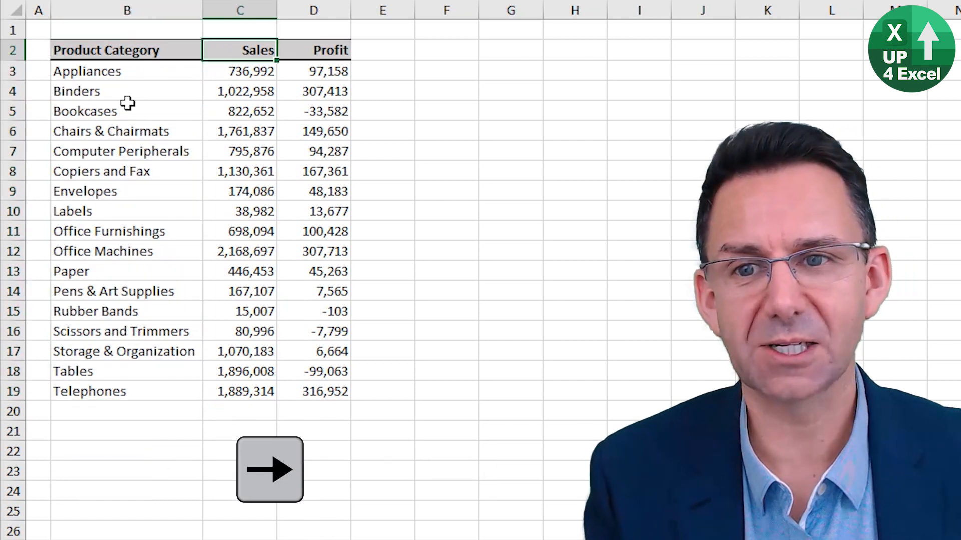
click(447, 52)
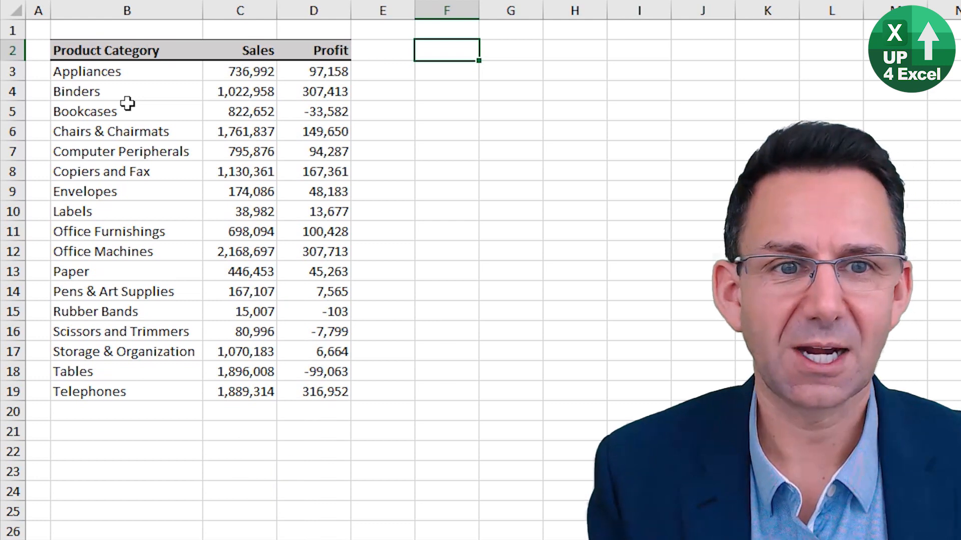
Jump to the sheet's last column and last row and return to the table.
key(Ctrl+Right)
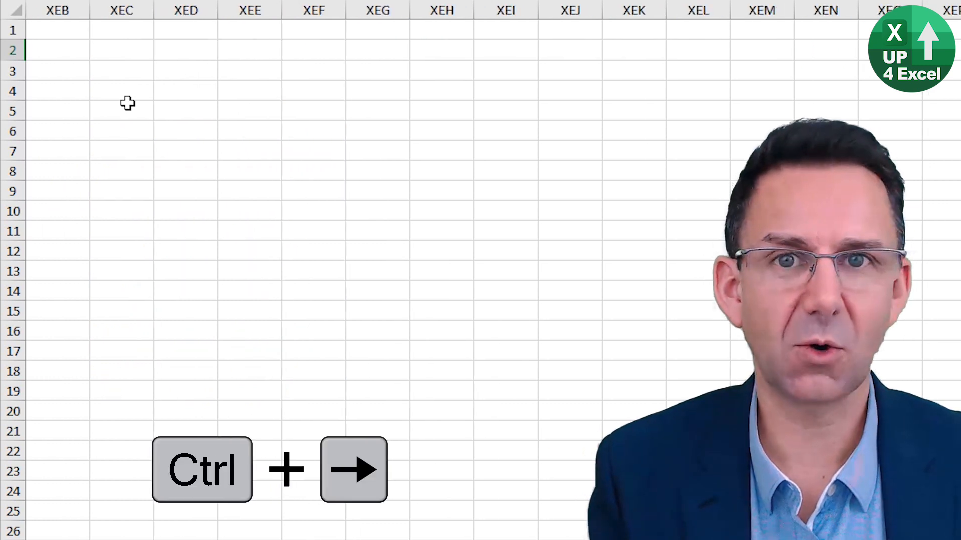
key(Ctrl+Left)
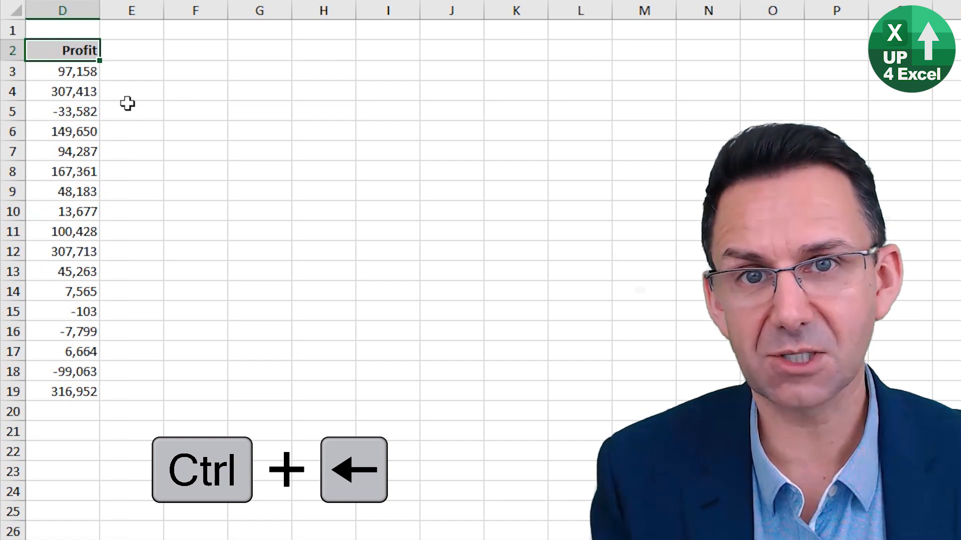
key(Ctrl+Down)
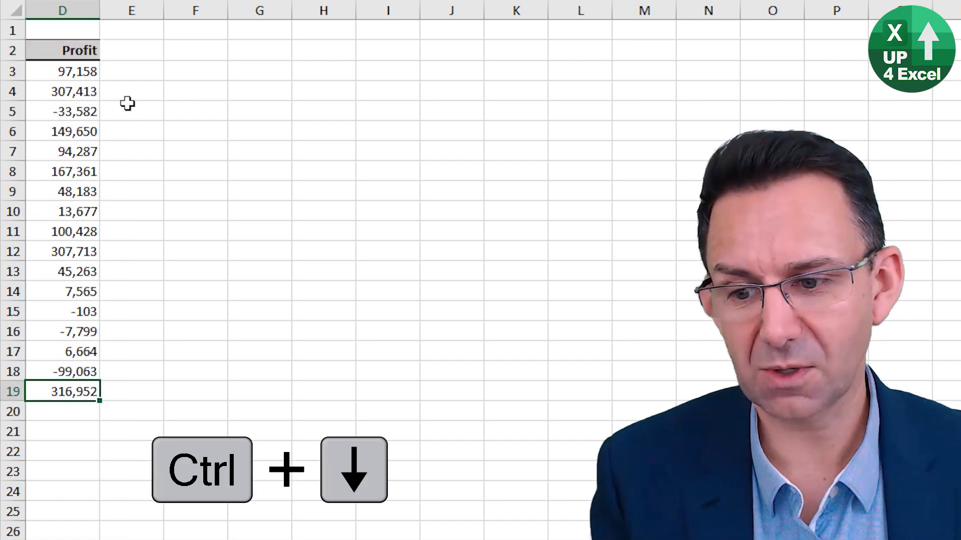
key(ctrl+down)
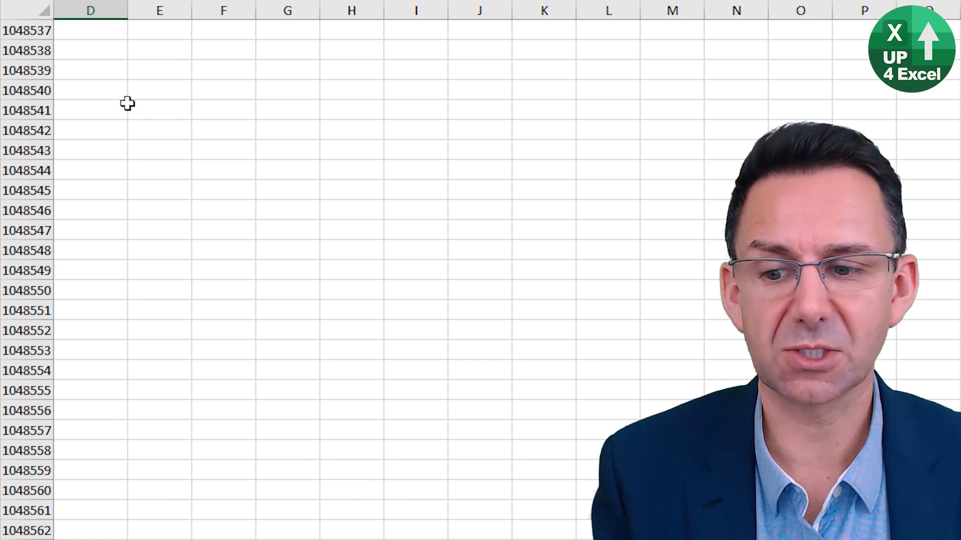
key(Ctrl+Up)
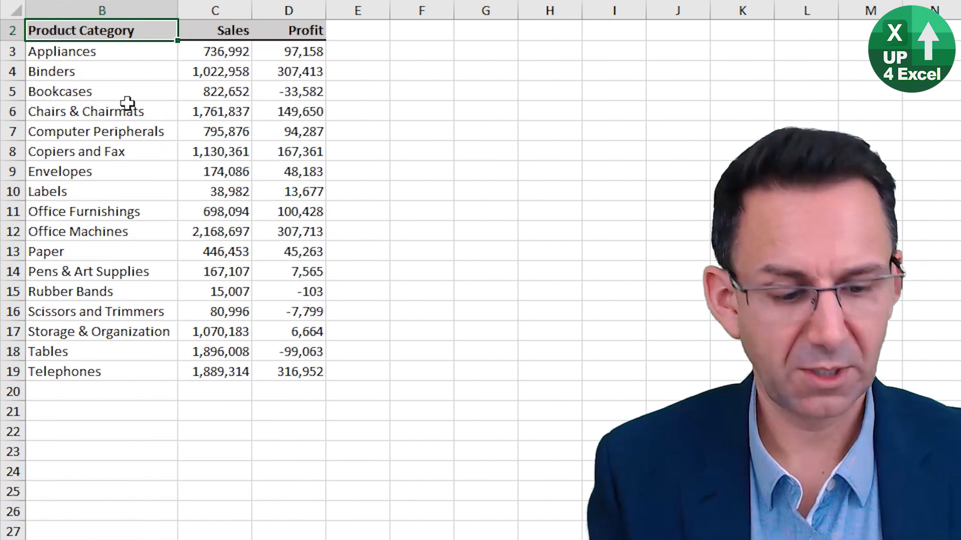
Jump between the sheet's first cell and last used cell and select everything back to A1.
key(Ctrl+Home)
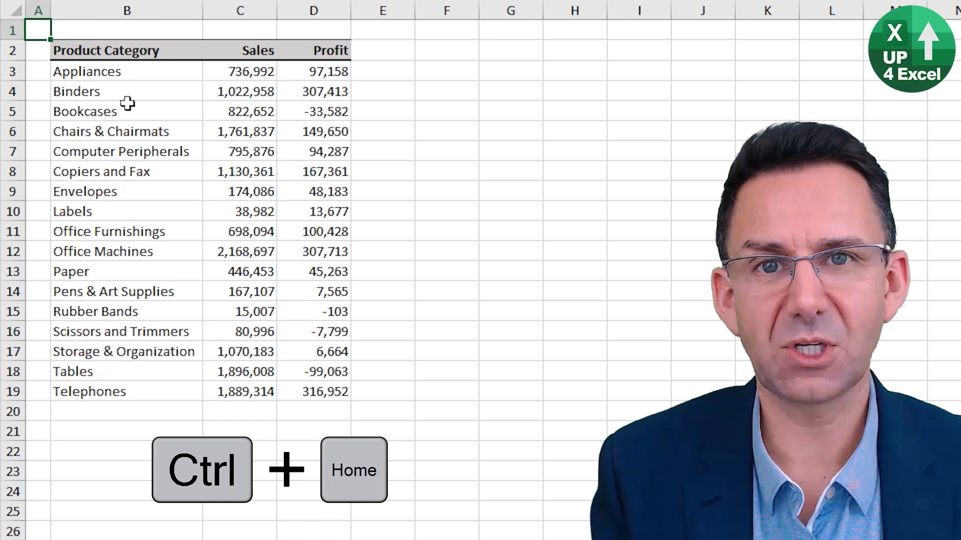
key(Ctrl+End)
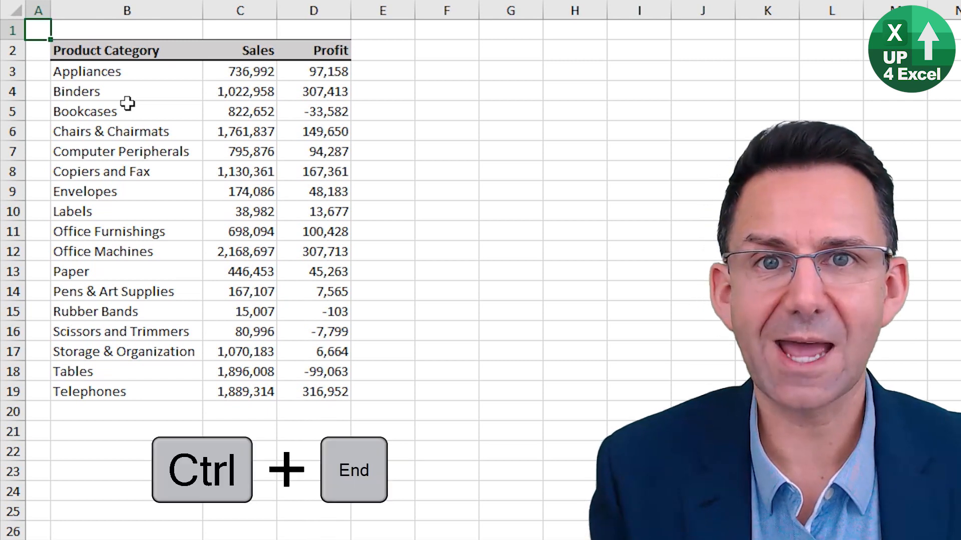
key(Ctrl+End)
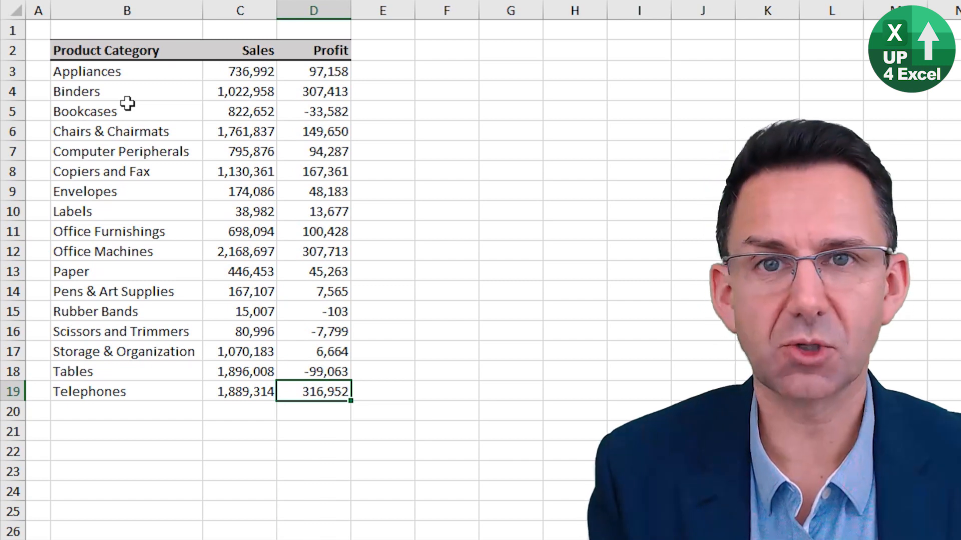
key(Ctrl+Shift+Home)
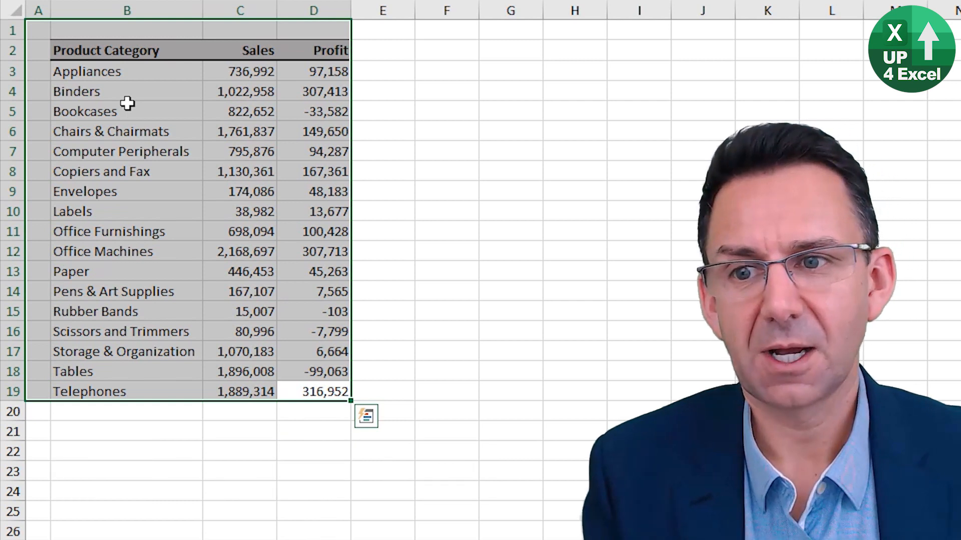
key(ctrl+shift+right)
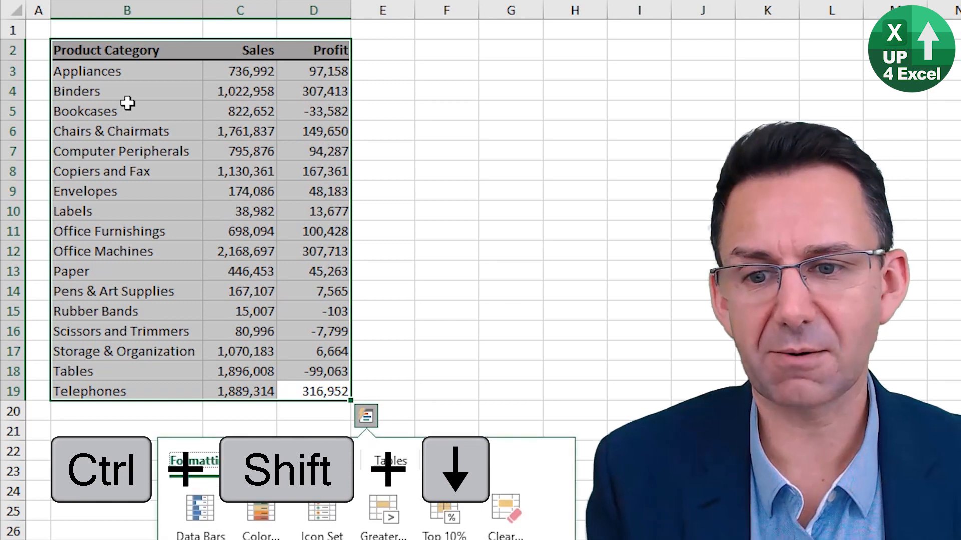
Select the whole used range from the first cell with Ctrl+Shift+End, then move to another sheet.
key(Ctrl+Home)
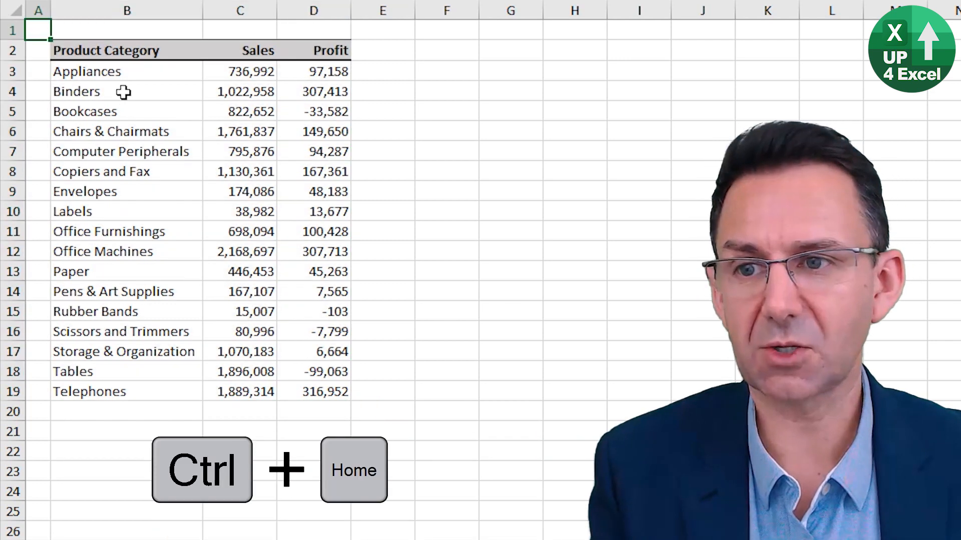
key(Ctrl+Shift+End)
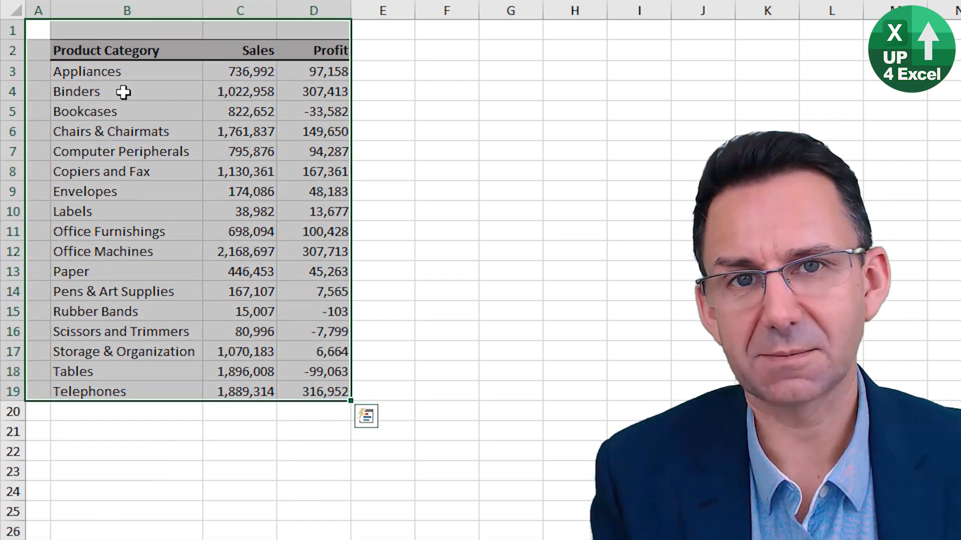
click(235, 531)
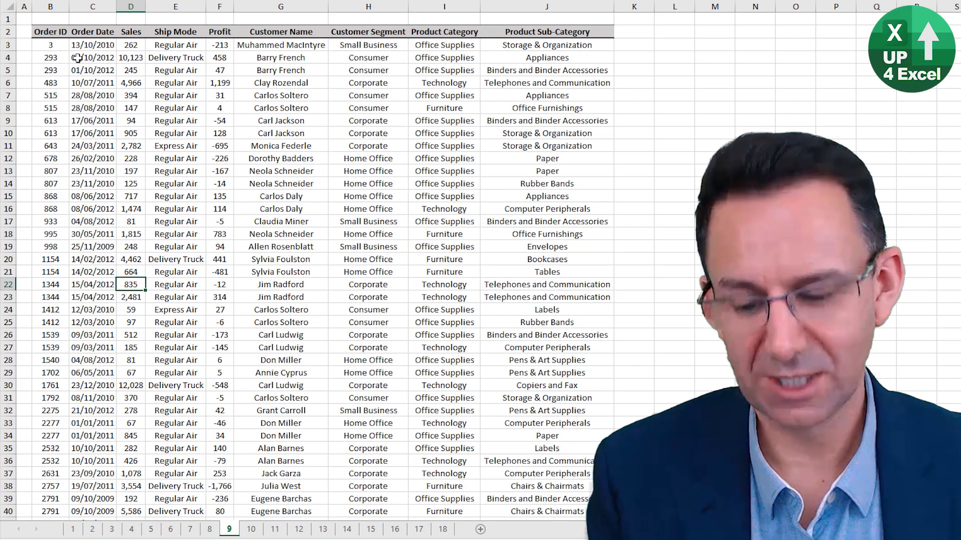
key(Shift+Space)
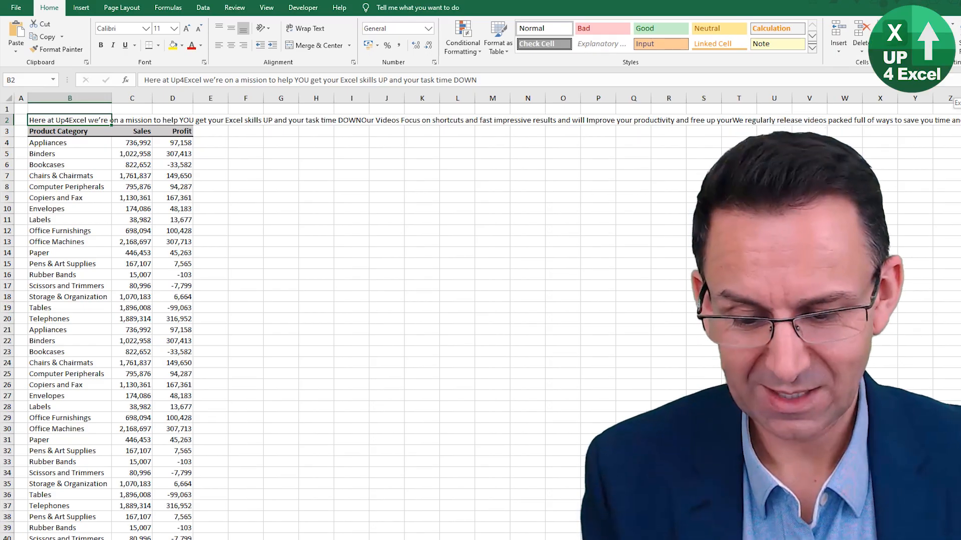
key(Ctrl+Shift+U)
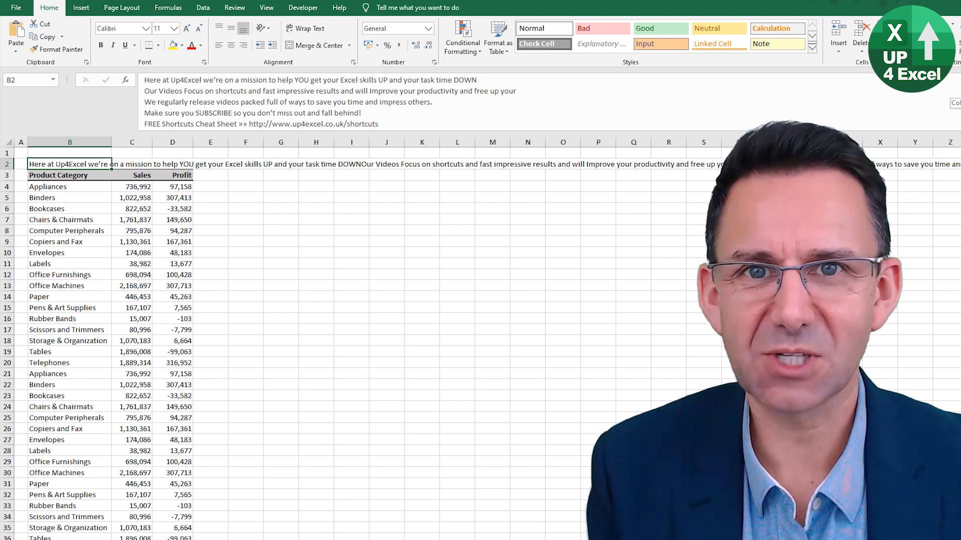
key(ctrl+shift+u)
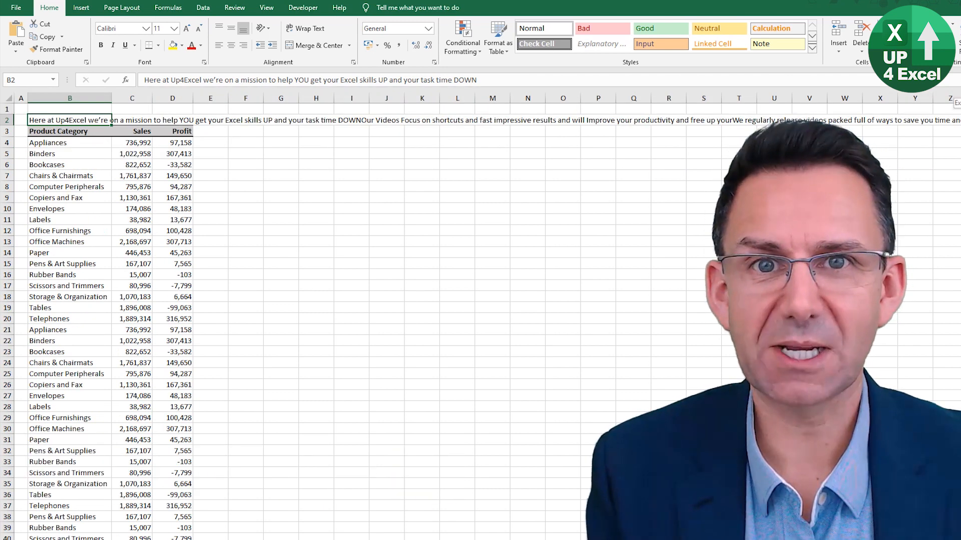
key(Ctrl+F1)
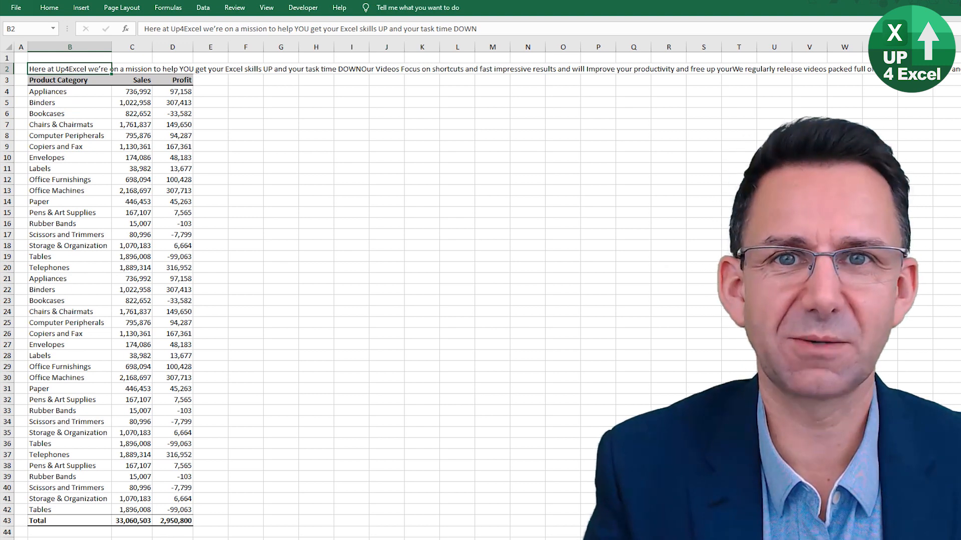
key(Ctrl+F1)
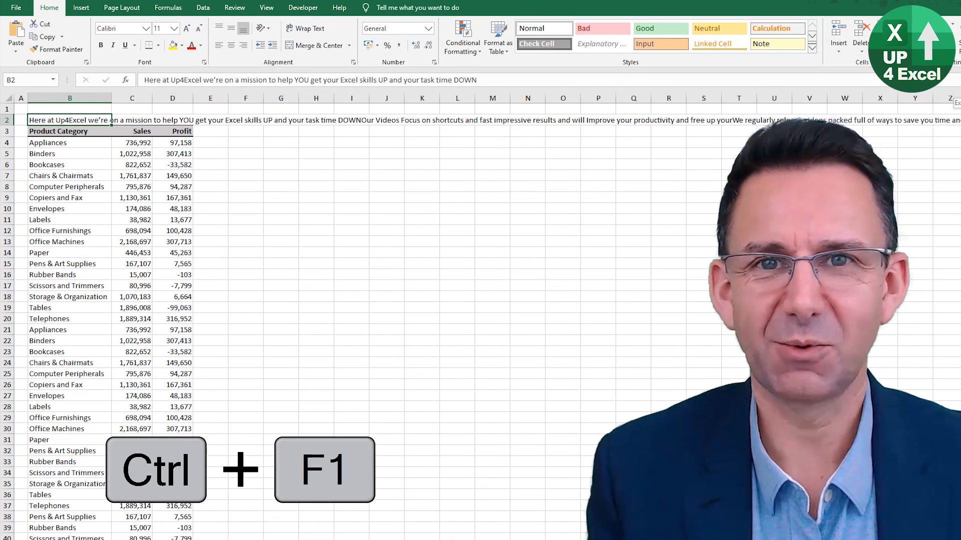